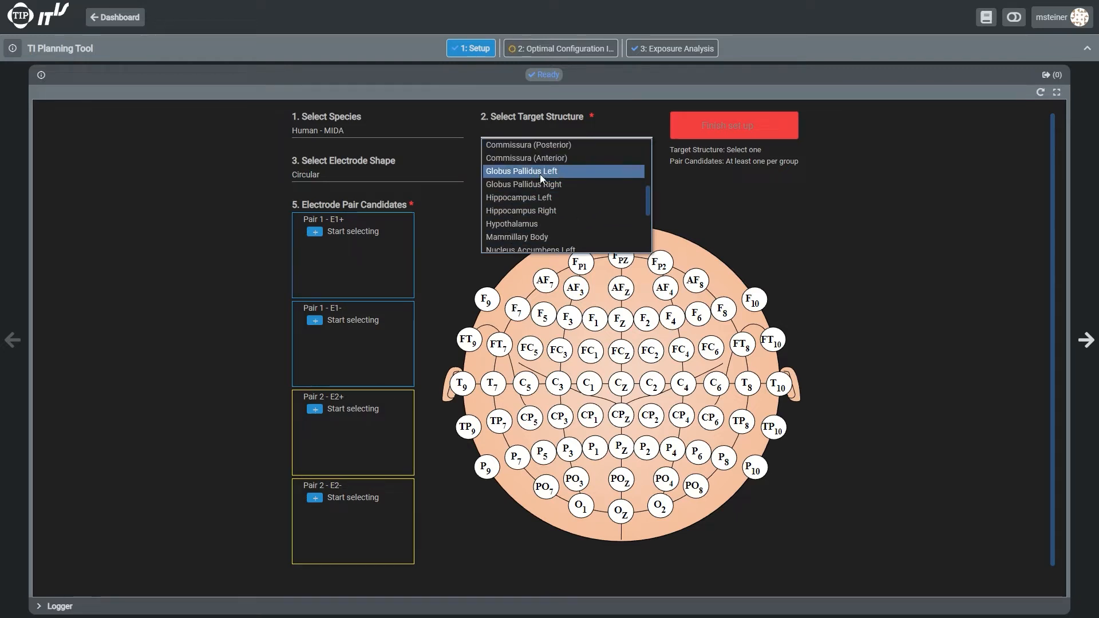
Set Hippocampus Left as the target structure and start selecting Pair 1's E1+ electrode
left_click(518, 197)
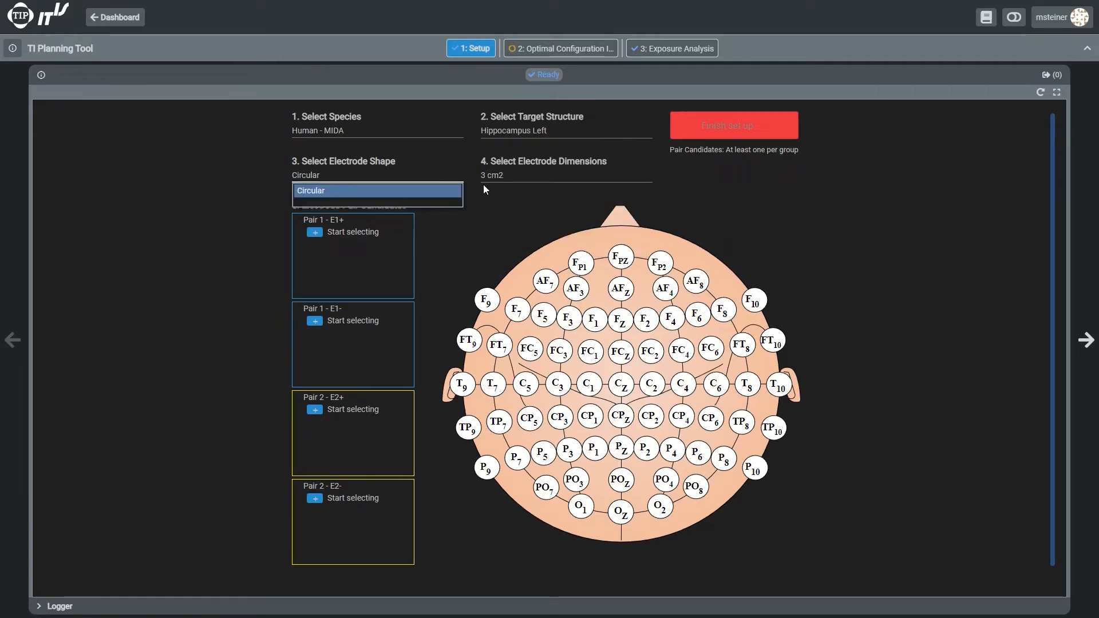
left_click(344, 231)
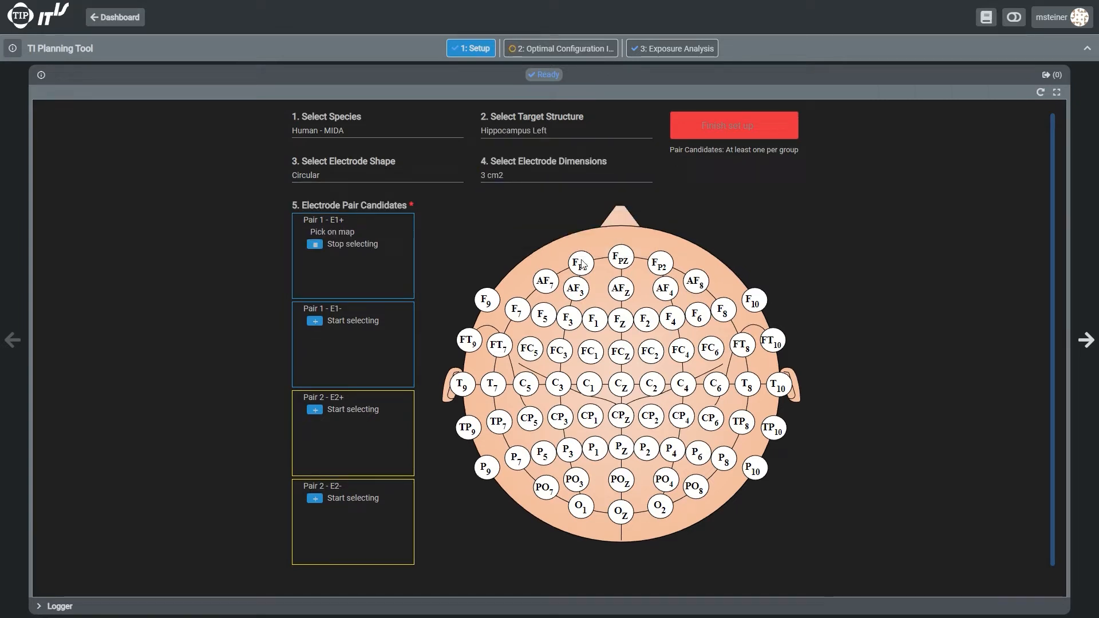